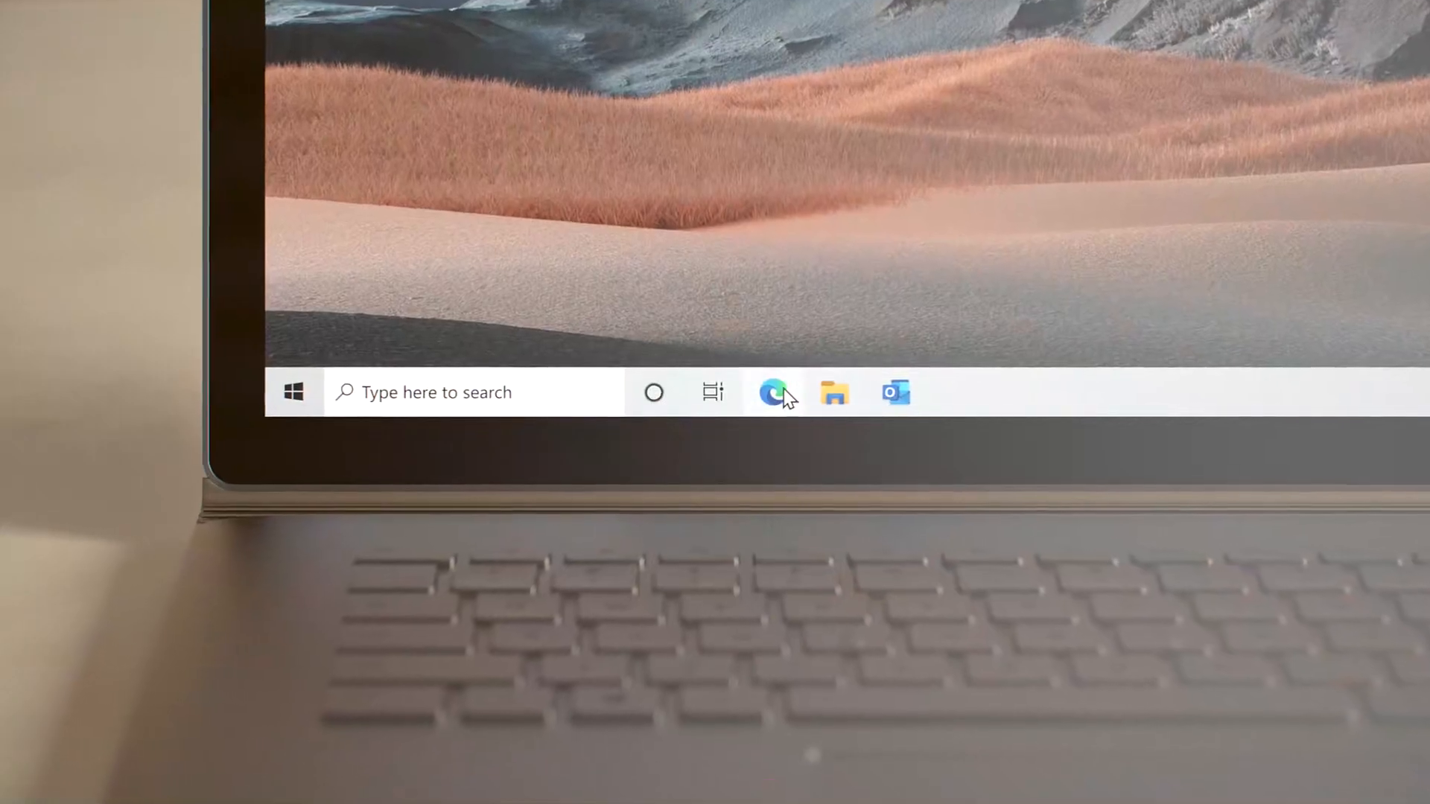
- Launch Microsoft Edge from the Windows 10 taskbar
left_click(774, 391)
type("timesheet")
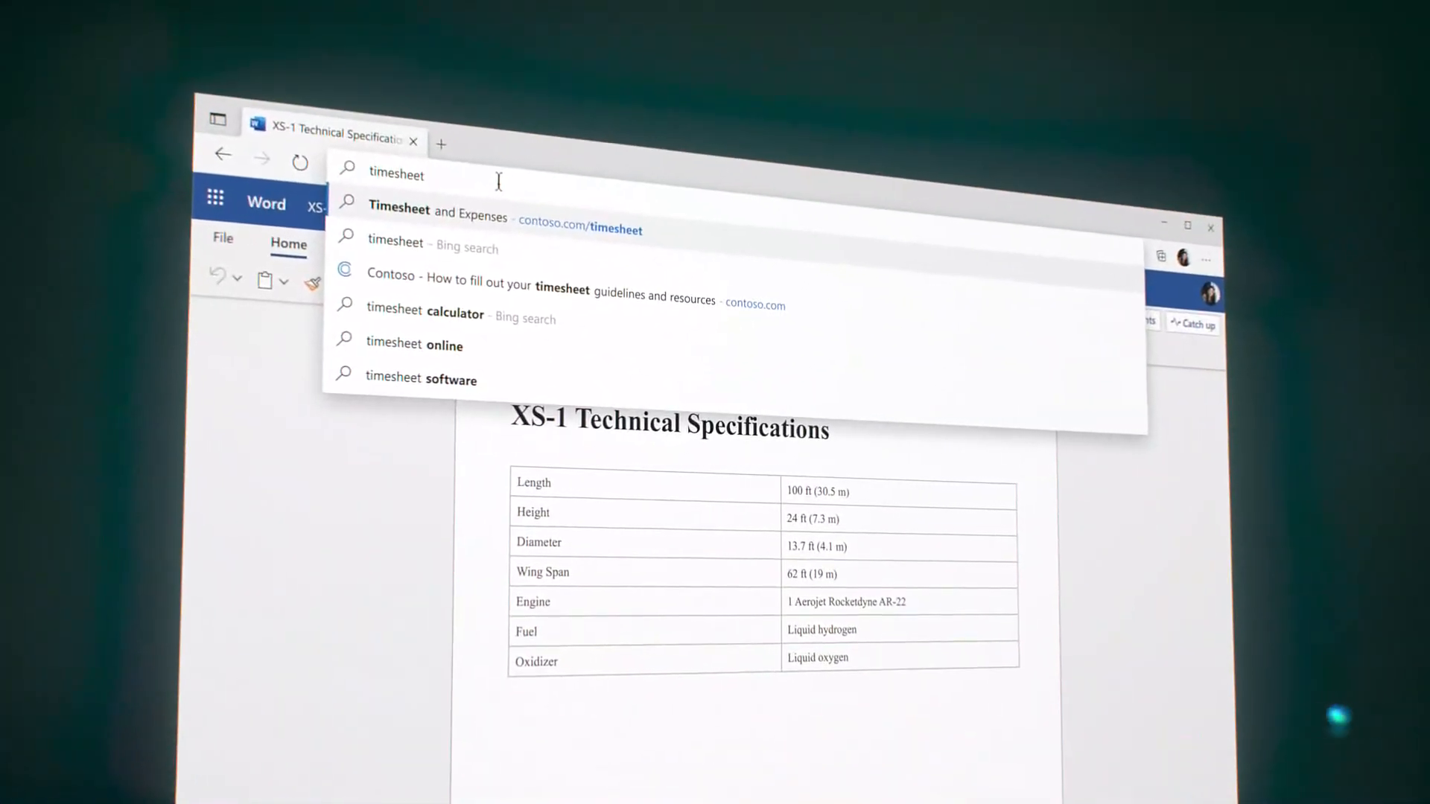
- Go to the suggested 'Timesheet and Expenses – contoso.com/timesheet' page
left_click(437, 207)
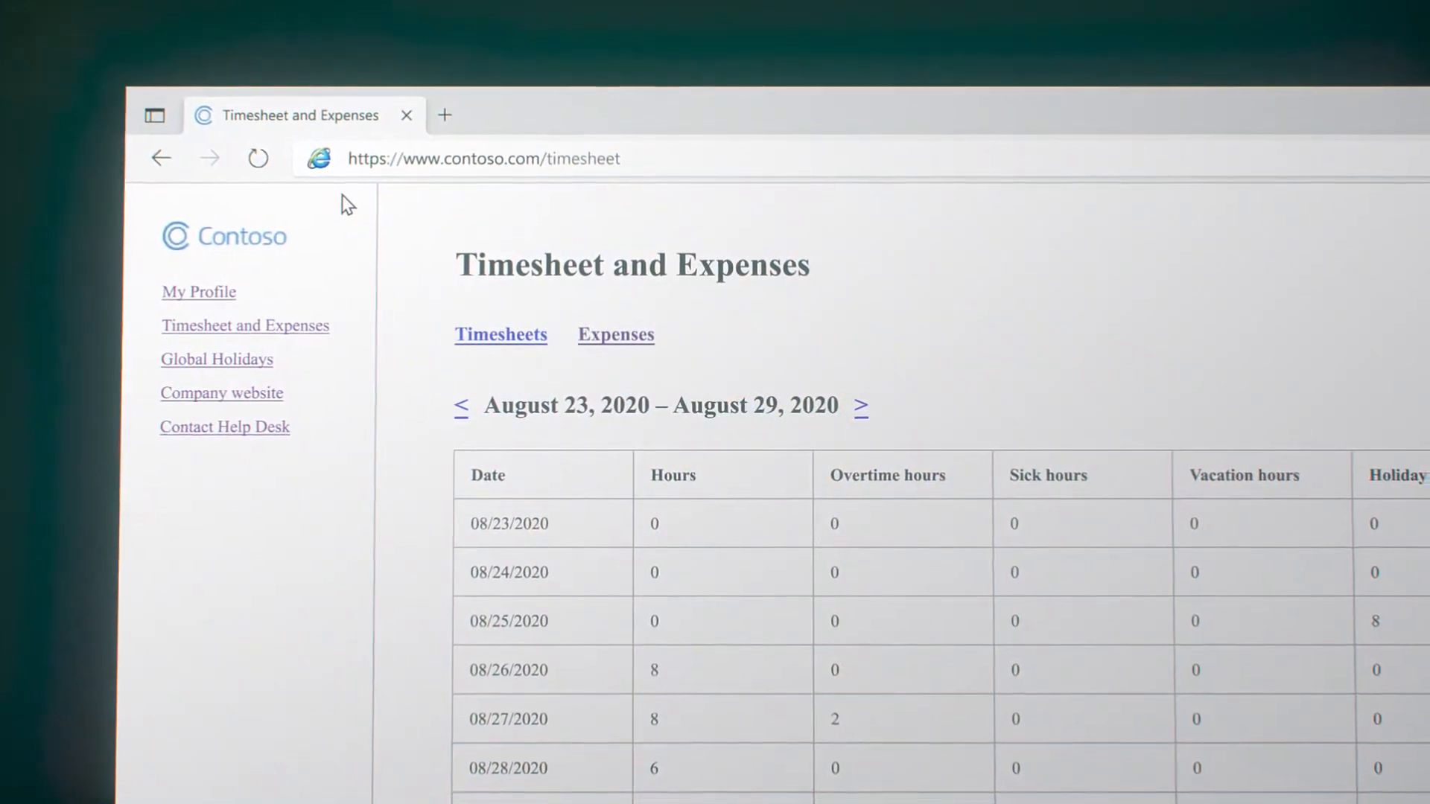
- In a fresh tab, enter the address 'woodgrovebankkeyrecovery.' in the address bar
left_click(443, 115)
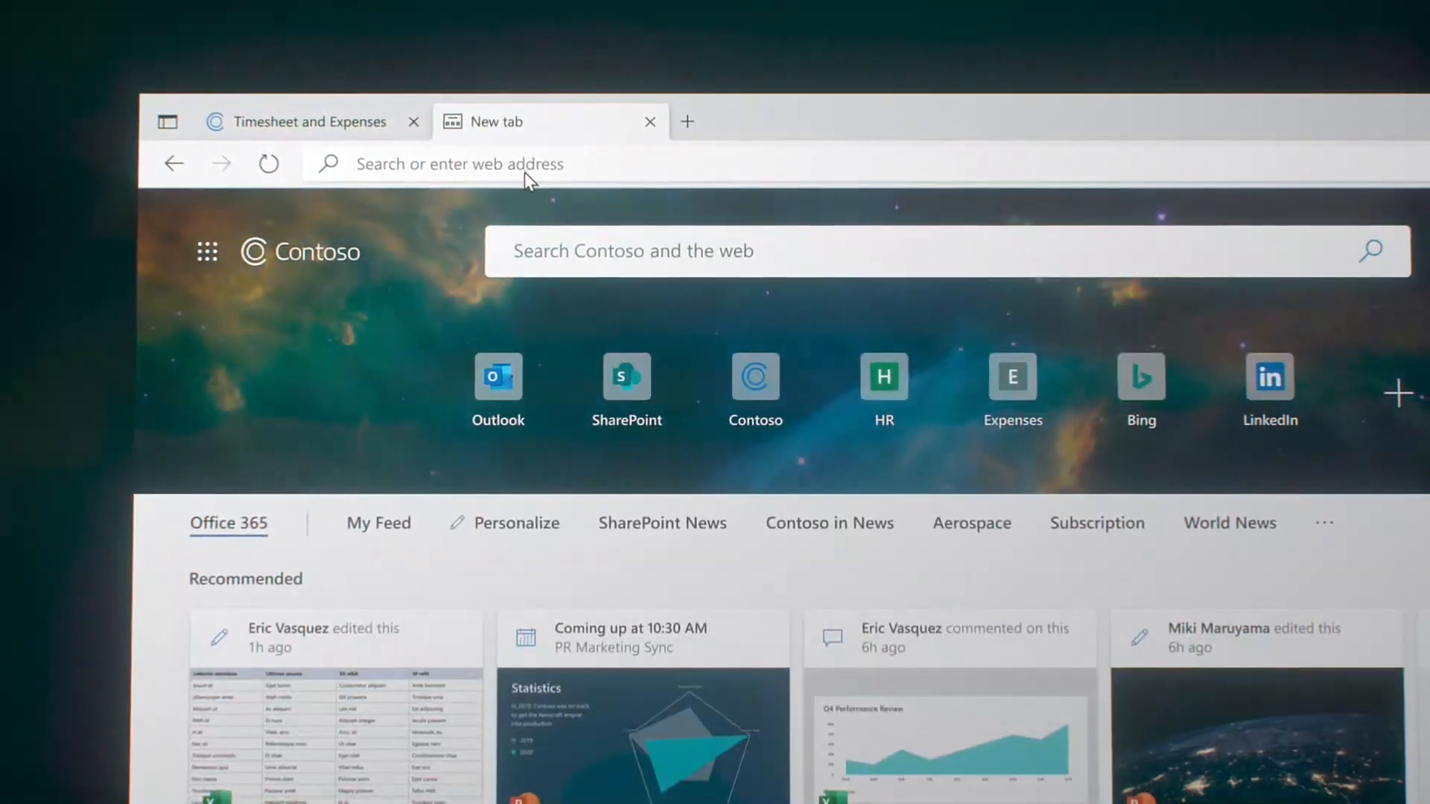
type("woodgrovebankkeyrecovery.")
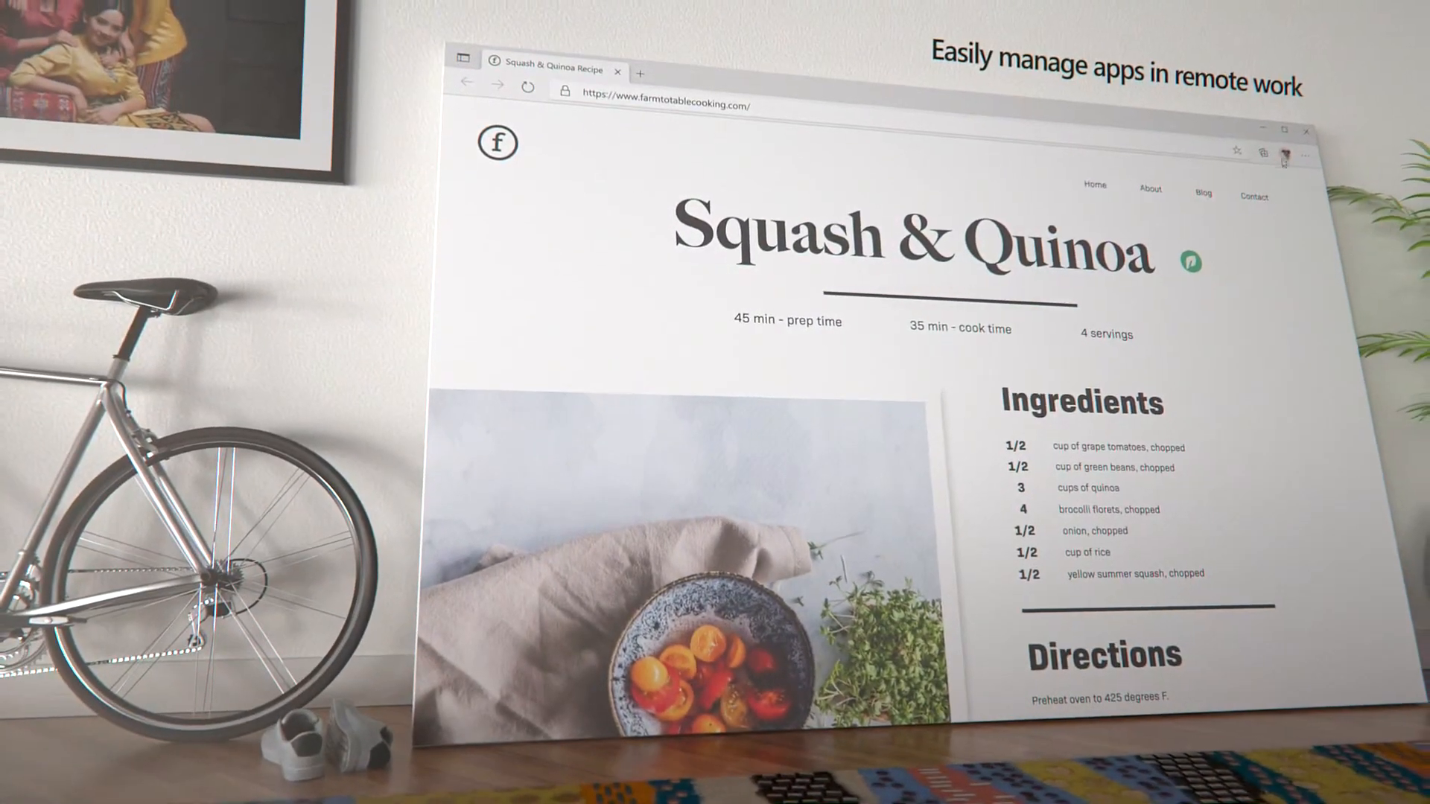
- Use the toolbar icon on the recipe page to bring up the Contoso start page
left_click(1269, 163)
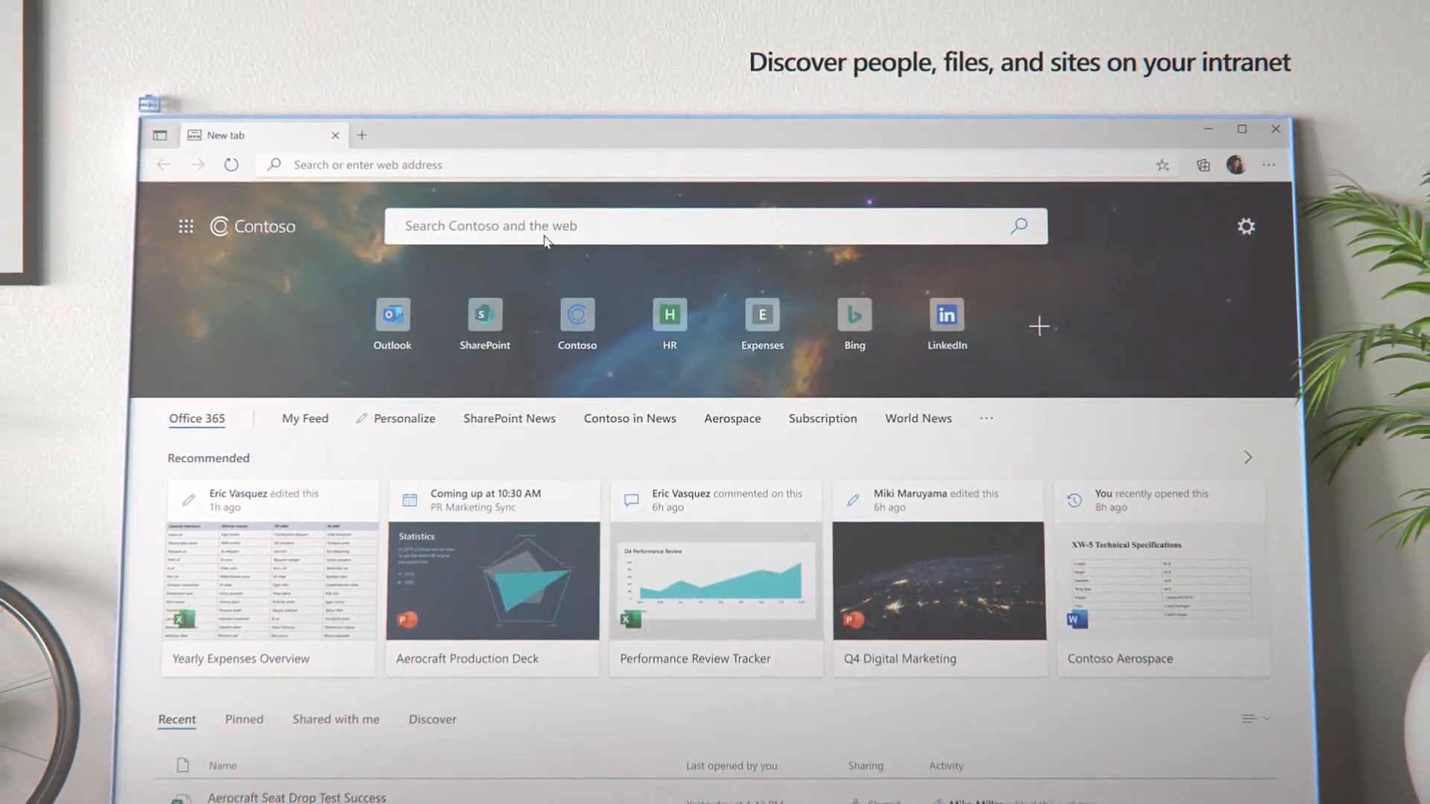
- Search the Contoso intranet and web for 'frankie' from the new tab page
type("frankie")
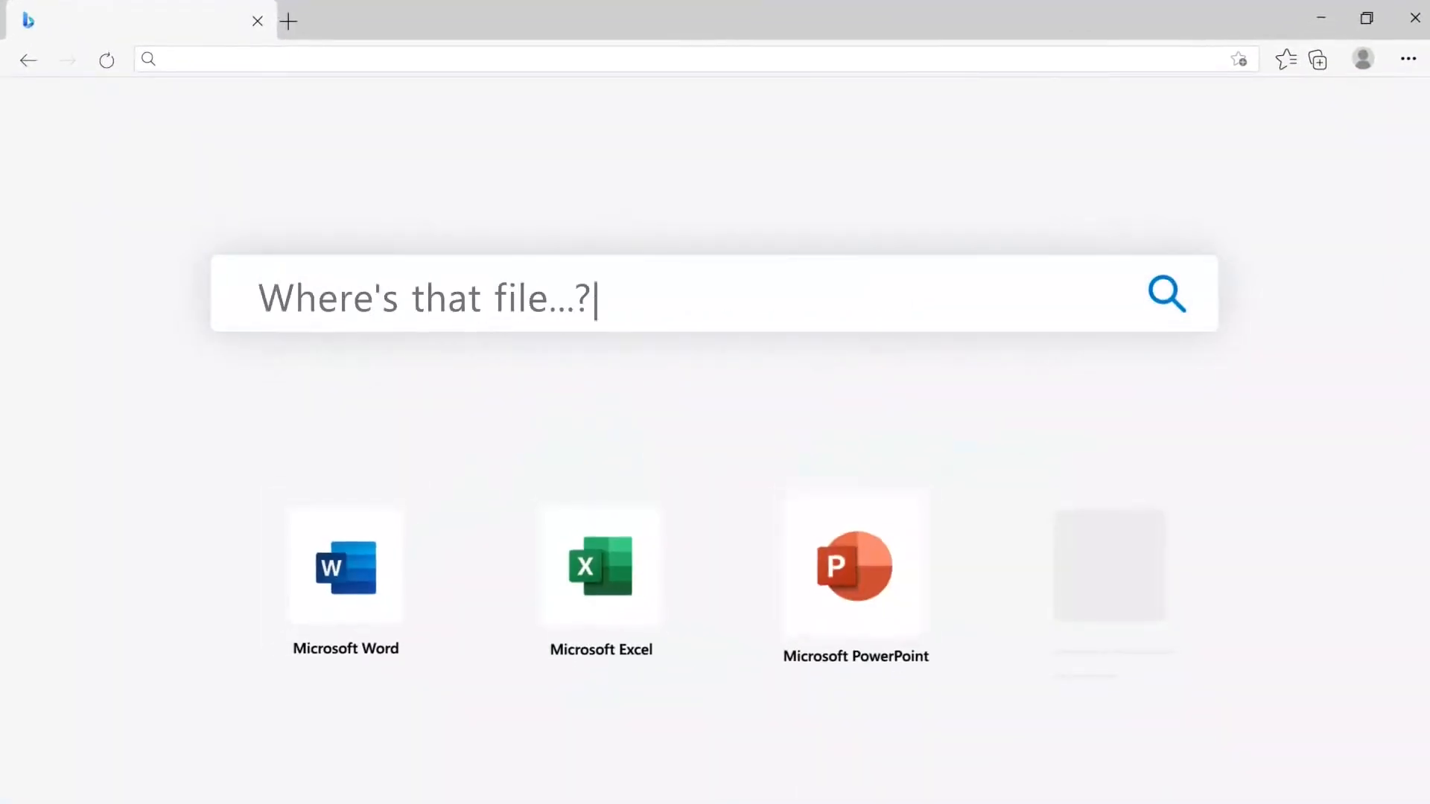
- Enter 'What' then 'Megan Bowen' in Bing work search to show her Contoso profile card
type("What")
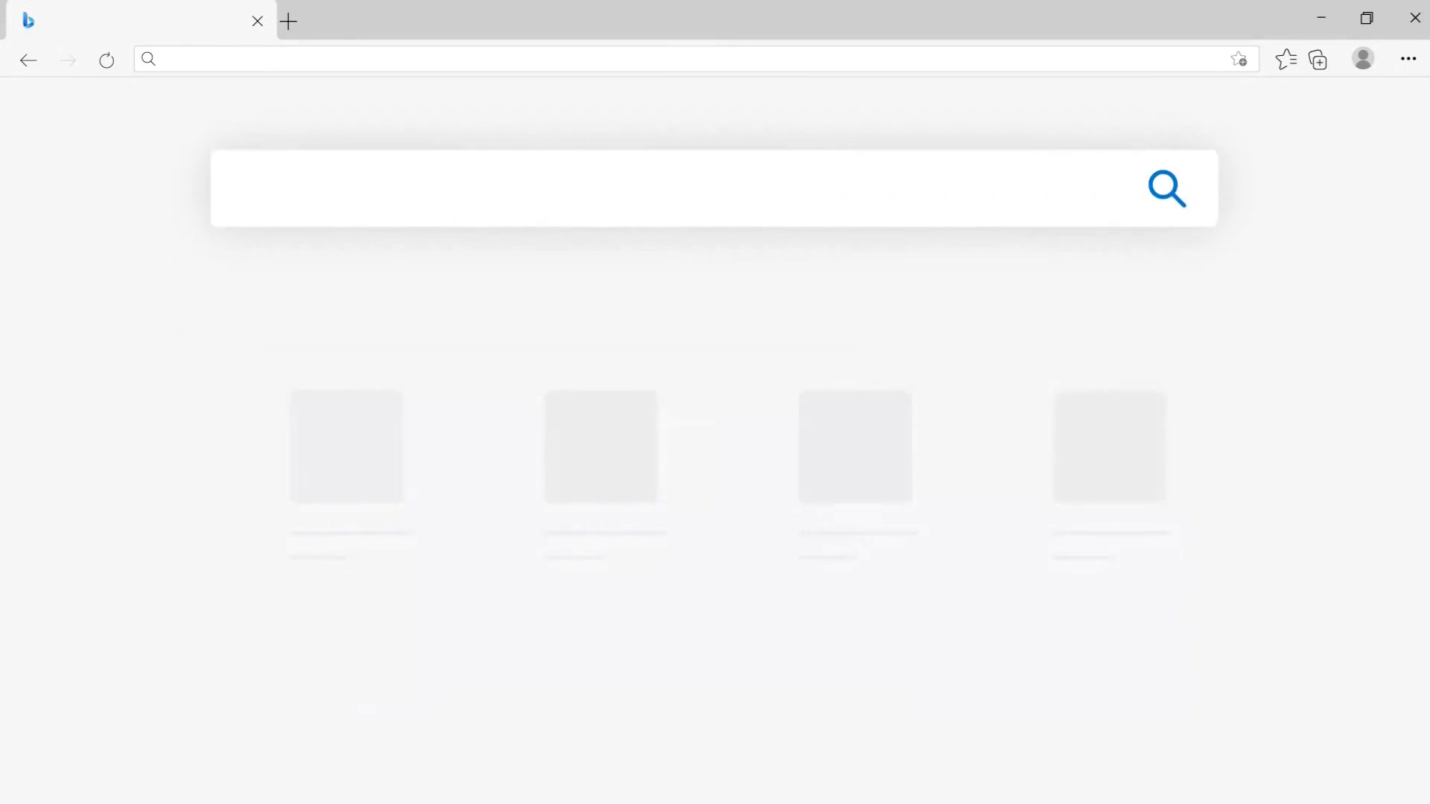
type("Megan Bowen")
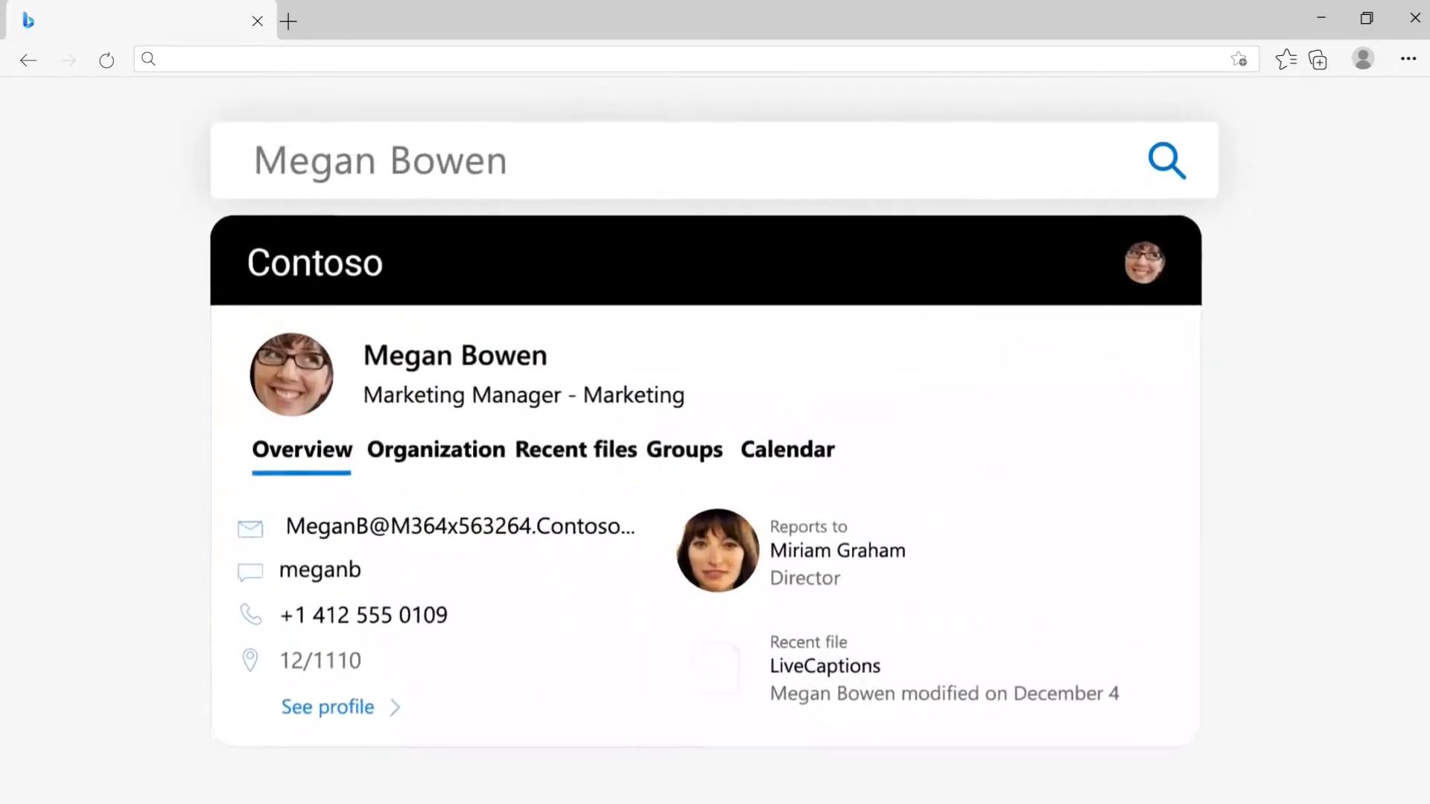